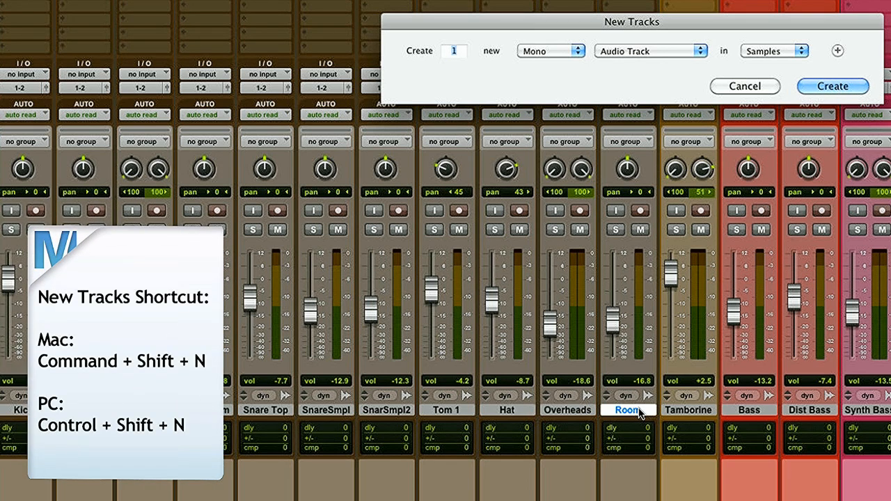
mouse_move(557, 69)
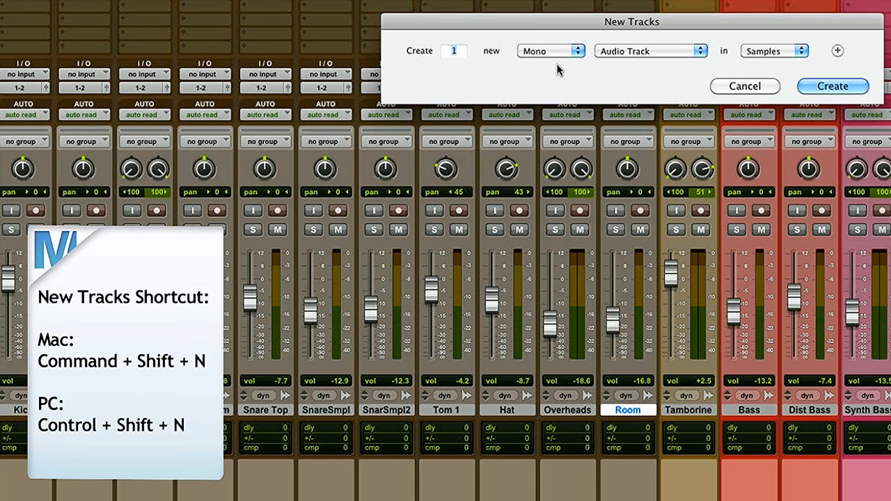
- Create a stereo Aux Input track, Aux 1, right after the Room track
left_click(549, 50)
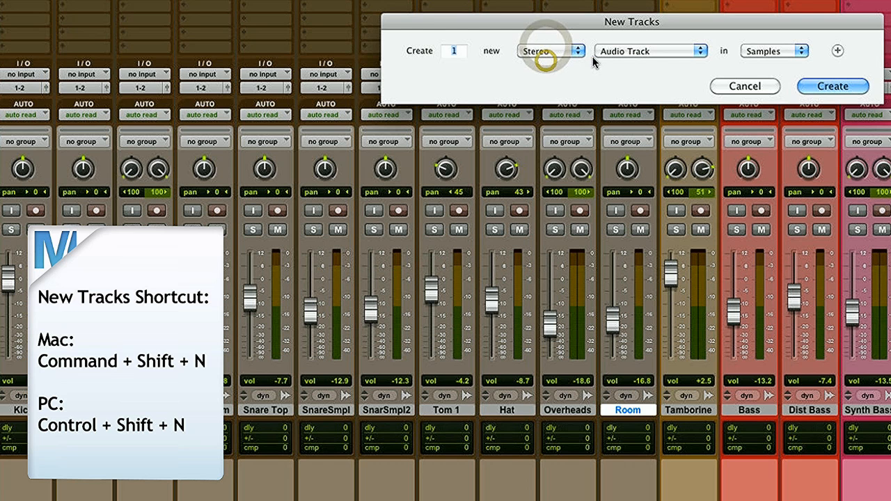
left_click(649, 50)
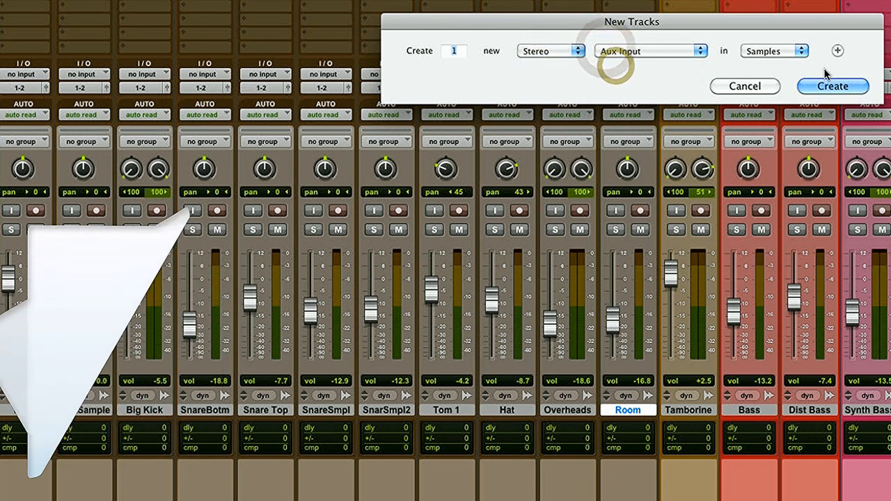
left_click(832, 85)
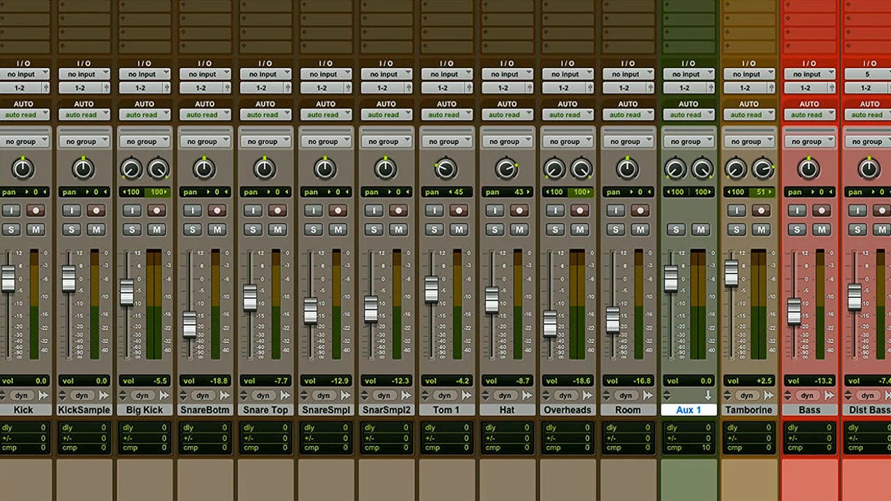
- Name the Aux 1 track 'Drum SUB' and color it yellow from the palette
double_click(688, 410)
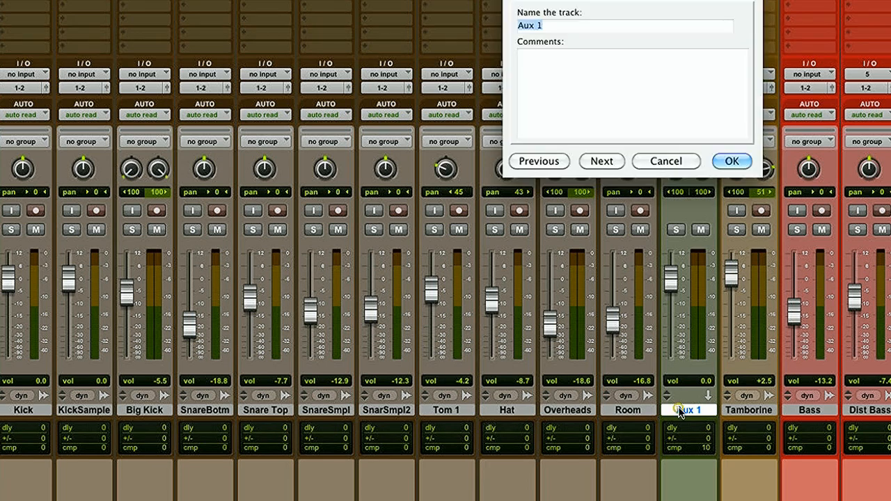
type("Drum SU")
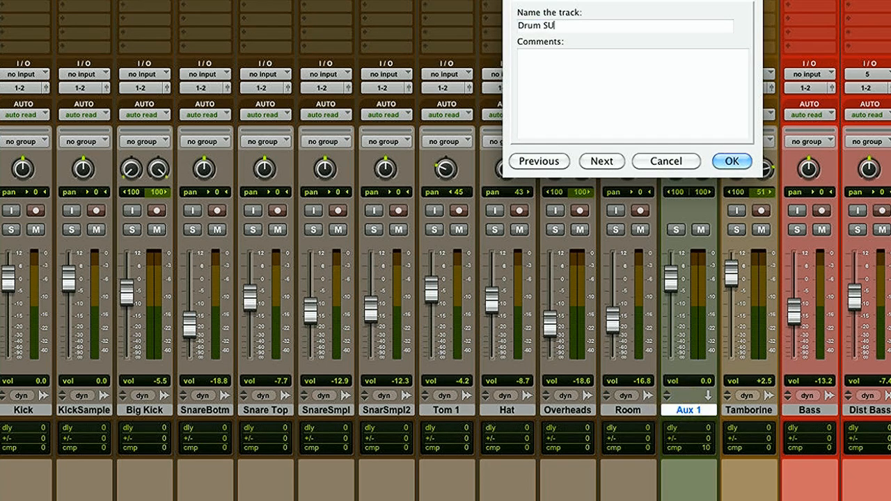
left_click(730, 161)
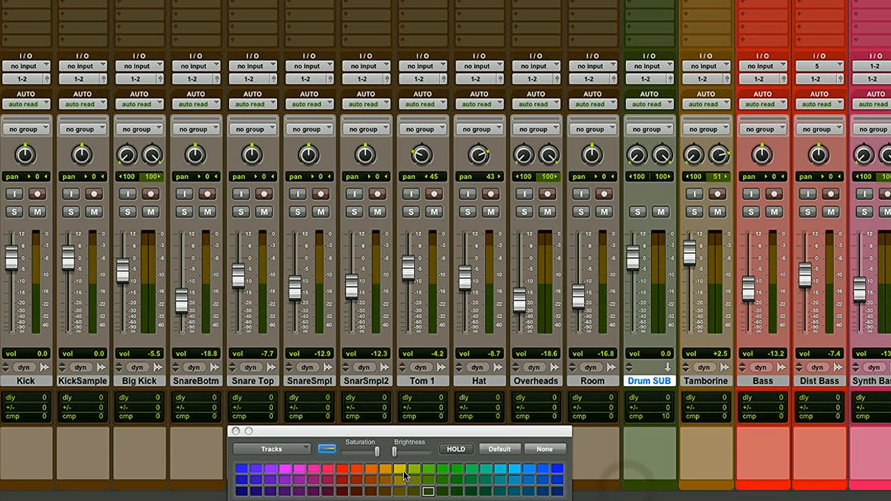
left_click(399, 470)
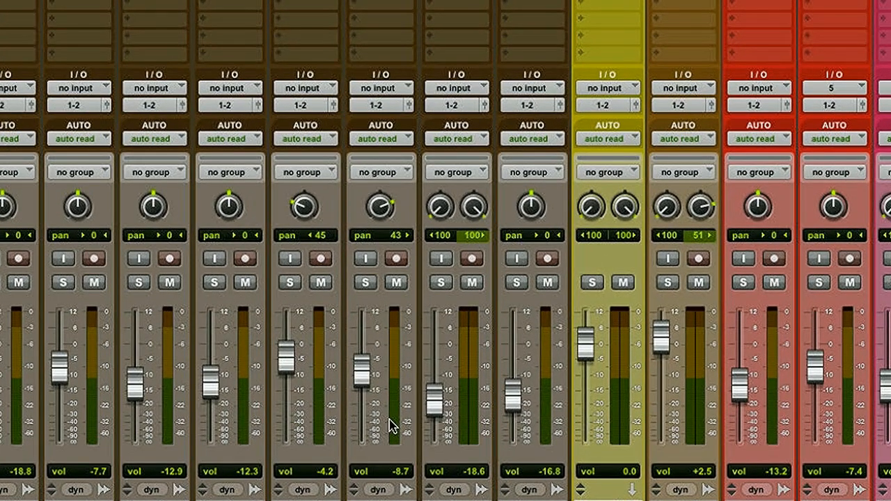
mouse_move(579, 296)
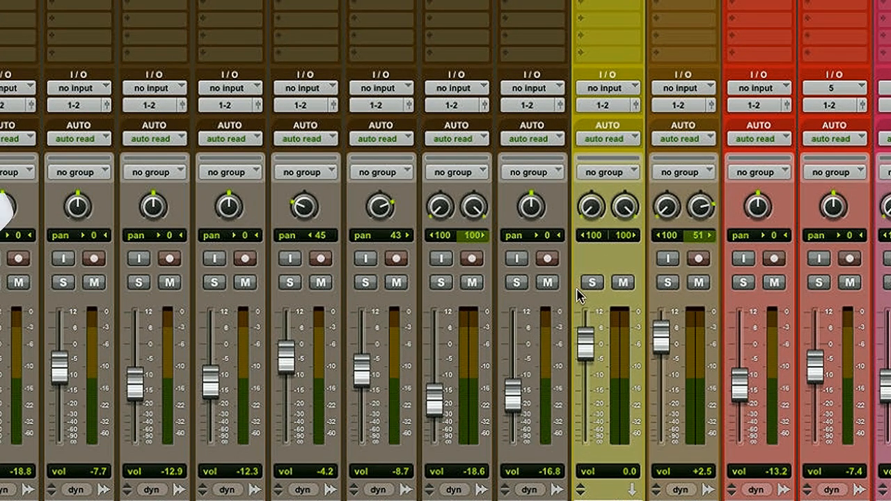
- Make Drum SUB solo safe and set its input to a bus
left_click(591, 282)
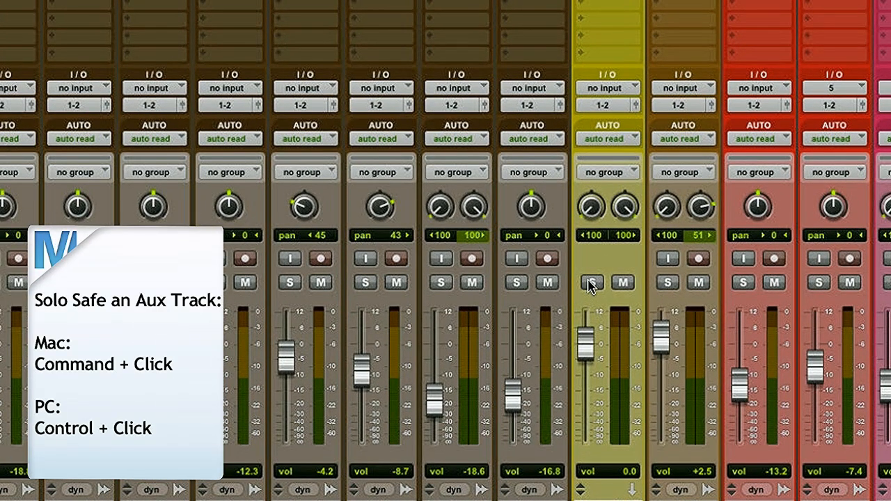
left_click(590, 282)
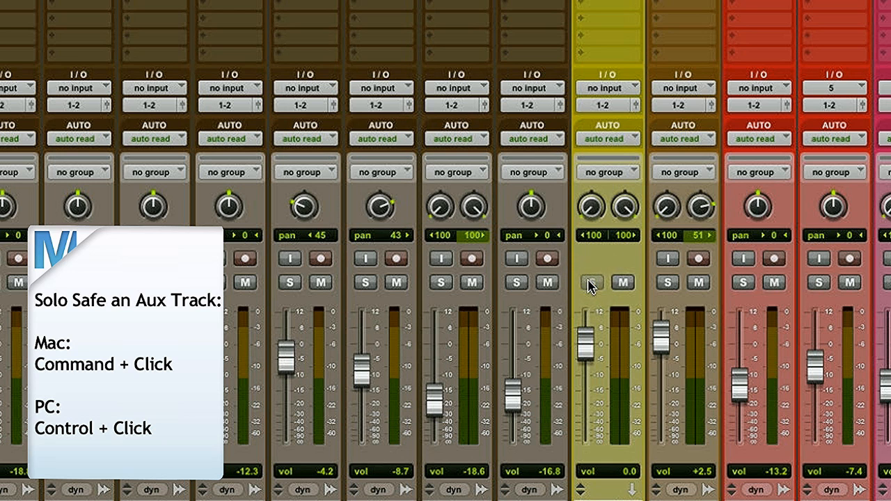
mouse_move(590, 289)
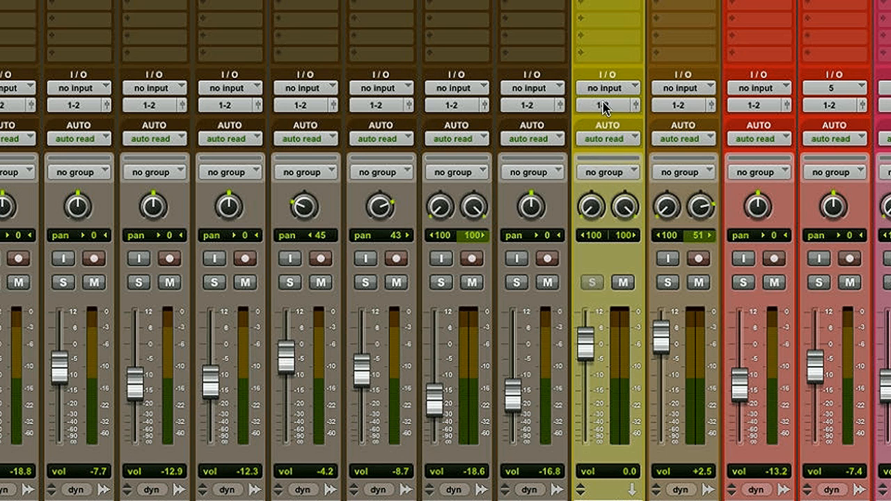
left_click(608, 88)
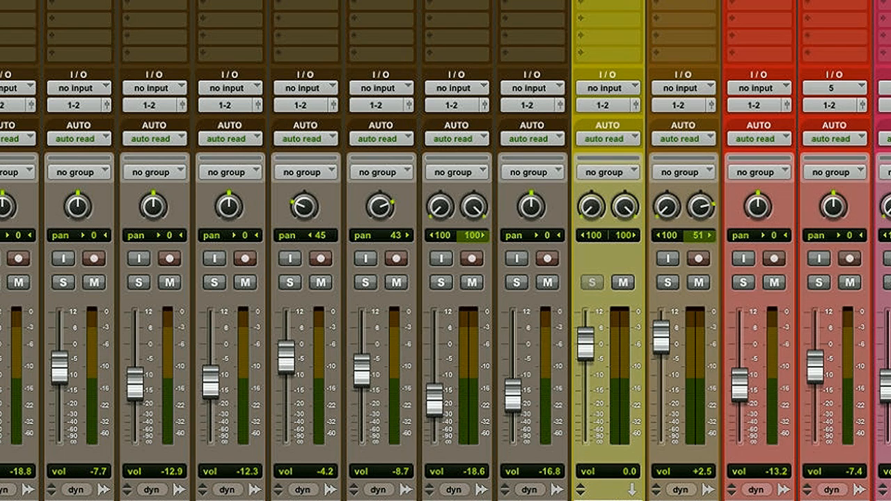
left_click(607, 87)
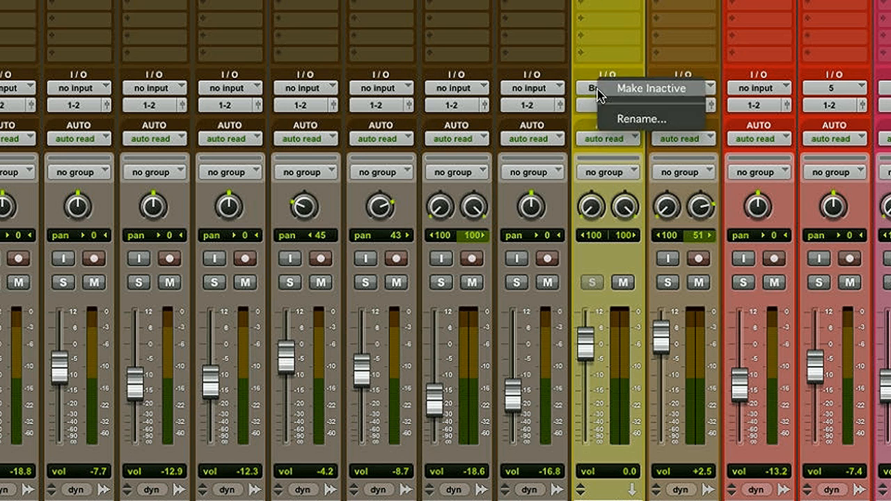
- Rename Drum SUB's input bus from Bus 1-2 to 'Drums'
left_click(635, 118)
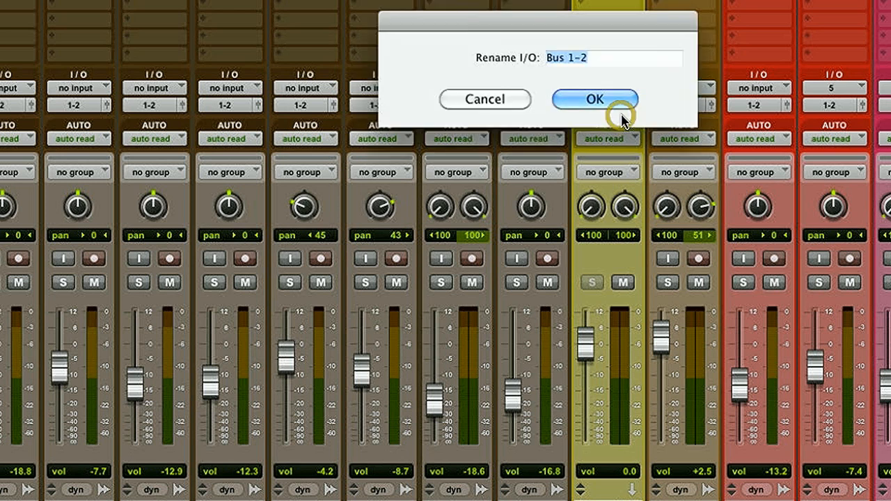
type("Drums")
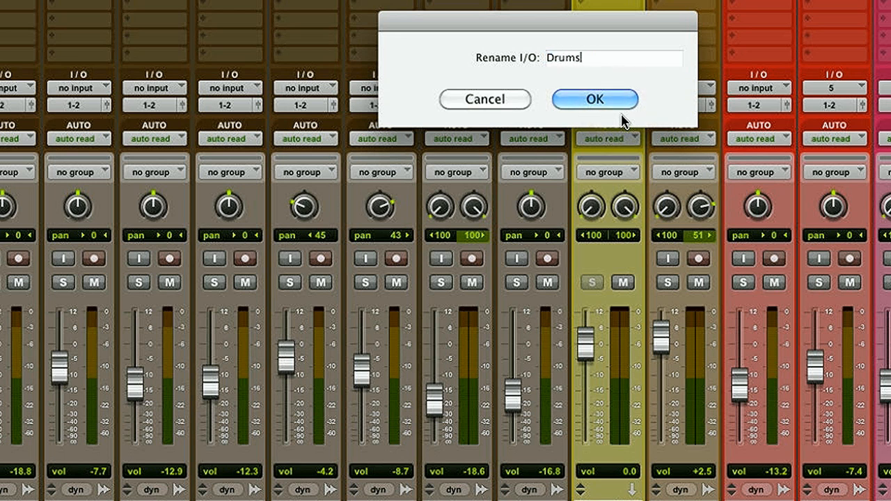
left_click(594, 99)
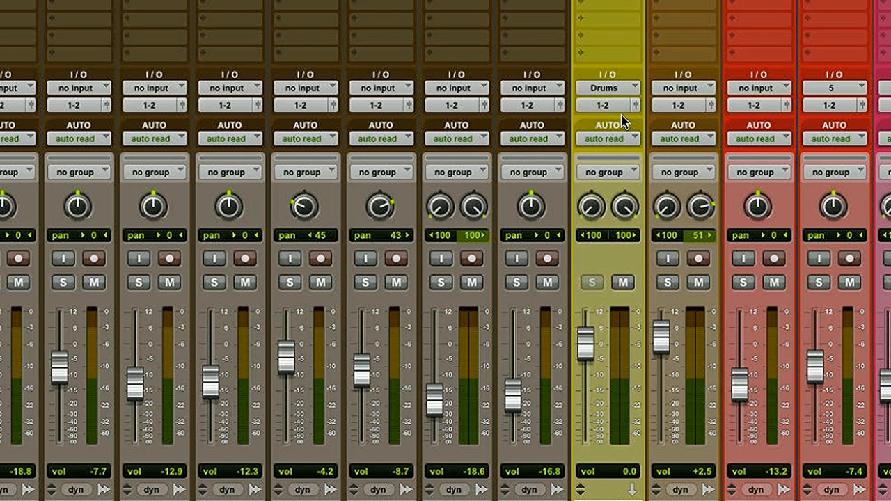
mouse_move(605, 109)
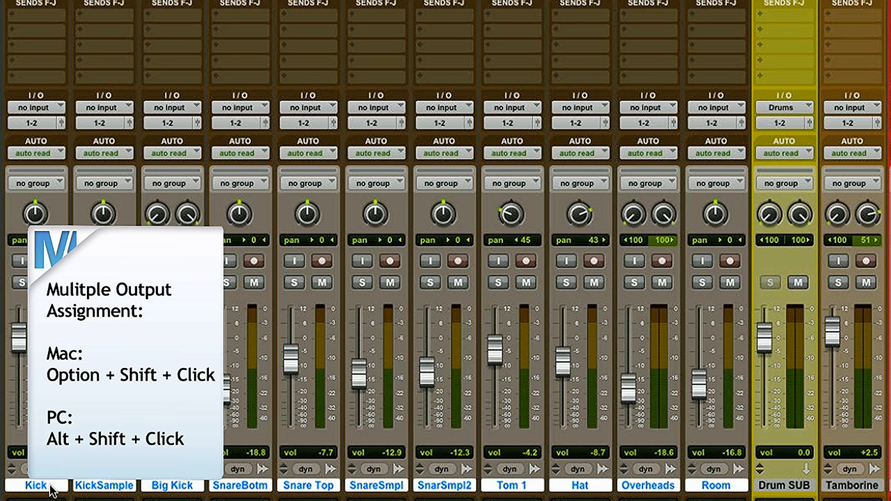
mouse_move(32, 143)
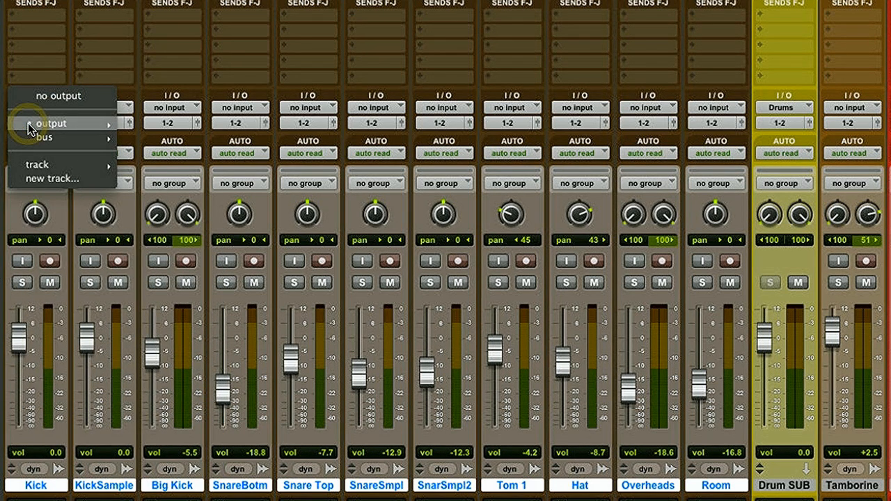
- Set the Kick through Room track outputs to the Drums bus
left_click(52, 123)
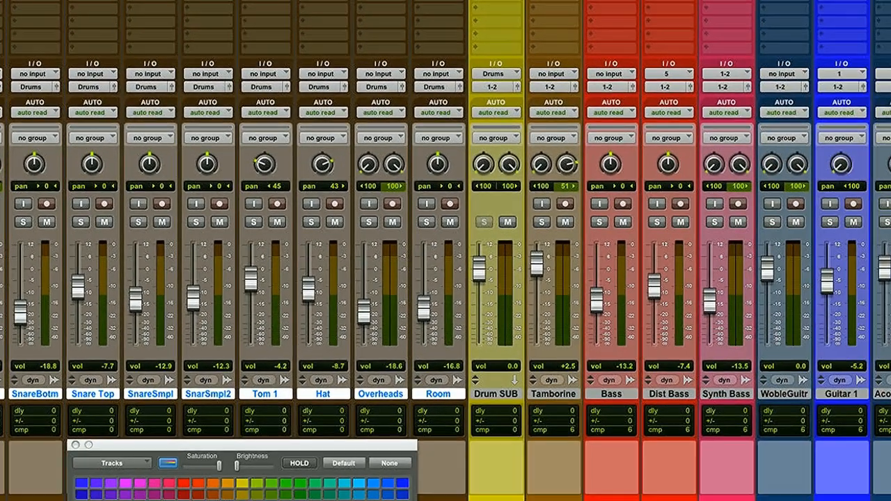
- Add a new aux track named 'Guitar SUB' after Guitar 3
scroll("right", 3)
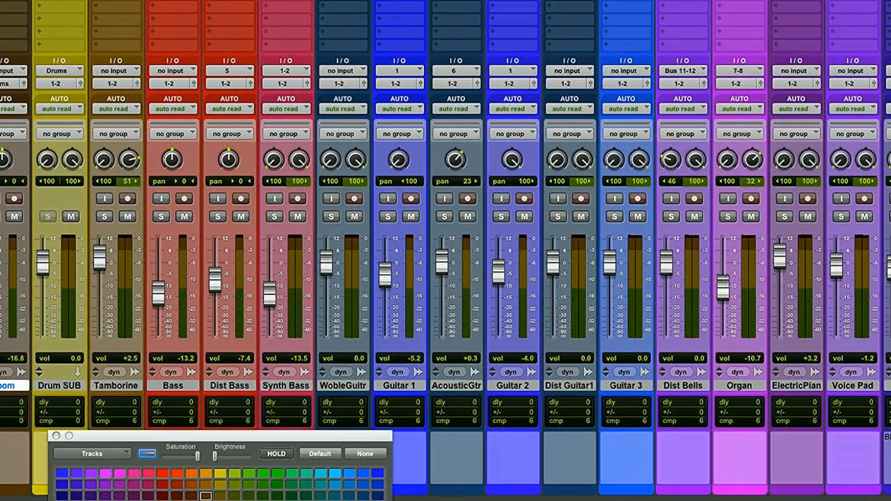
left_click(625, 385)
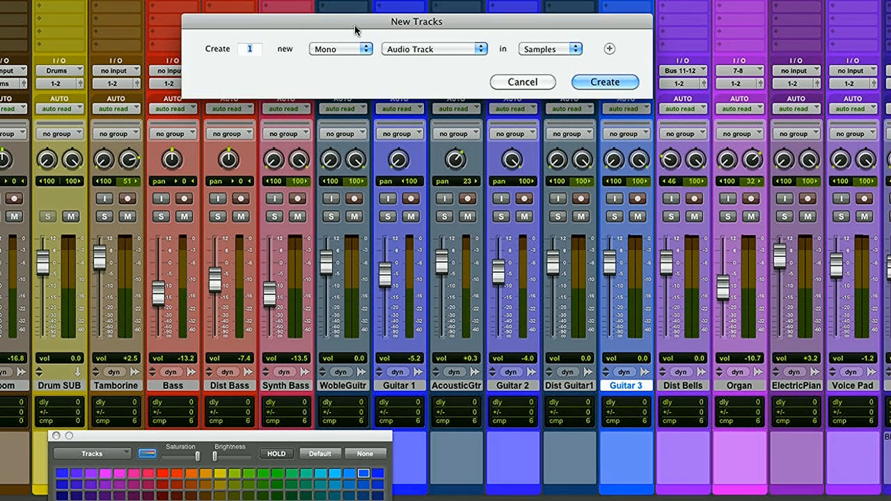
left_click(428, 49)
type("Guitar SU")
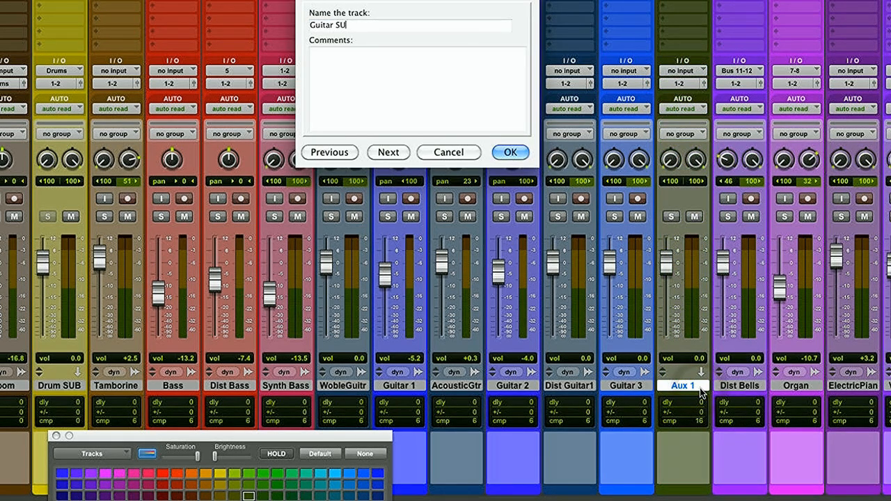
left_click(510, 153)
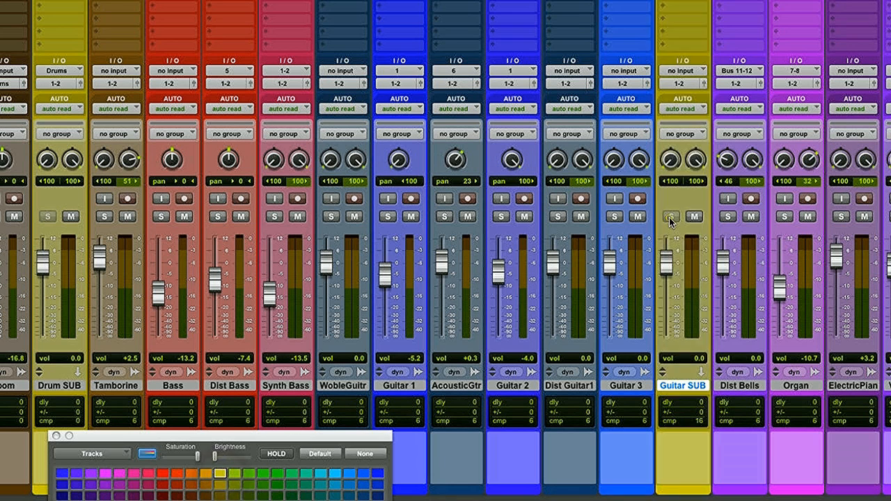
- Feed Guitar SUB from Bus 3-4 and rename that bus 'Guitar'
left_click(683, 69)
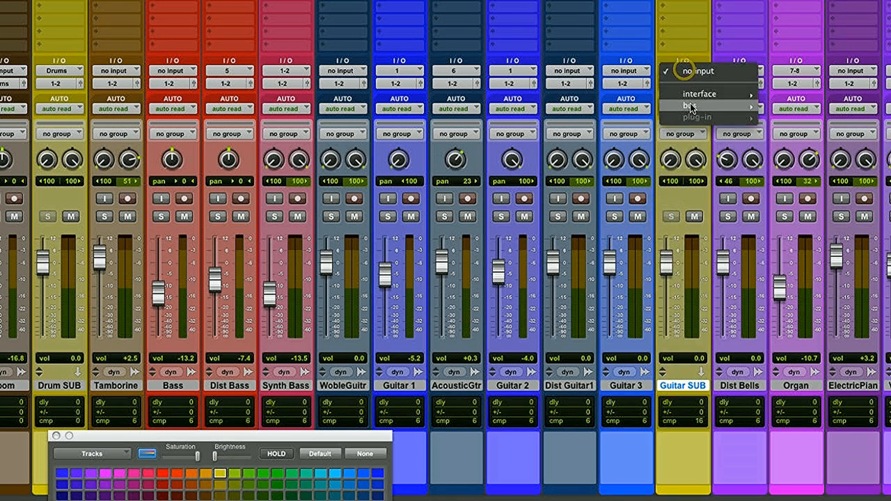
left_click(696, 107)
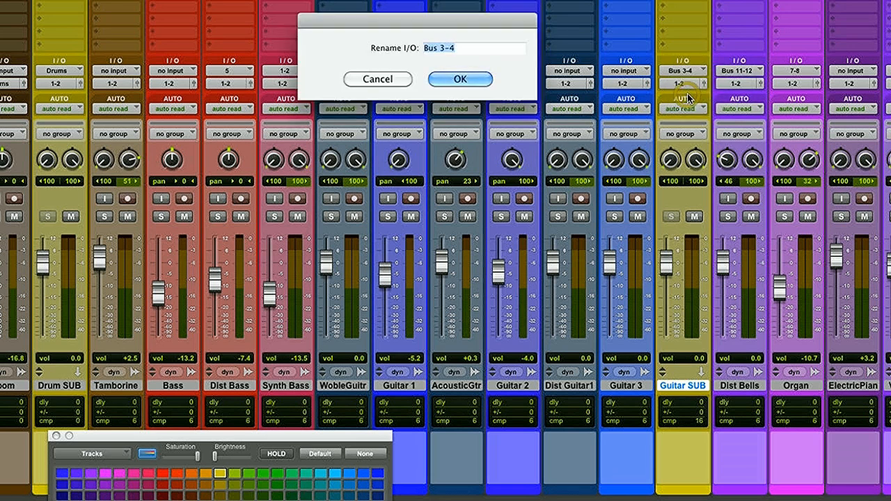
left_click(459, 79)
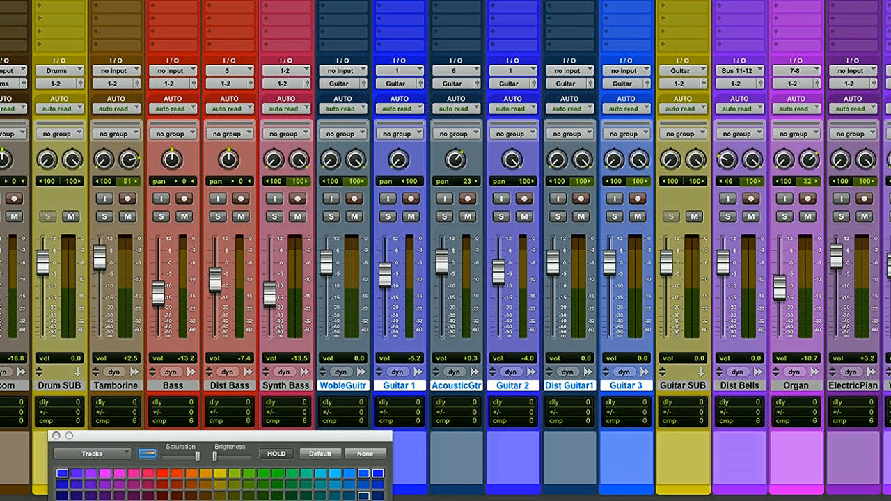
mouse_move(562, 283)
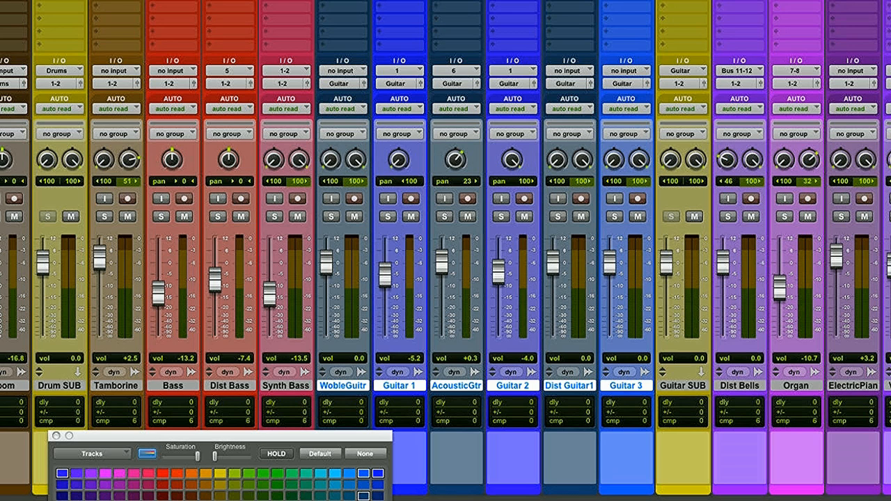
- Scroll the mixer right to the vocal and chorus stack tracks
scroll("right", 3)
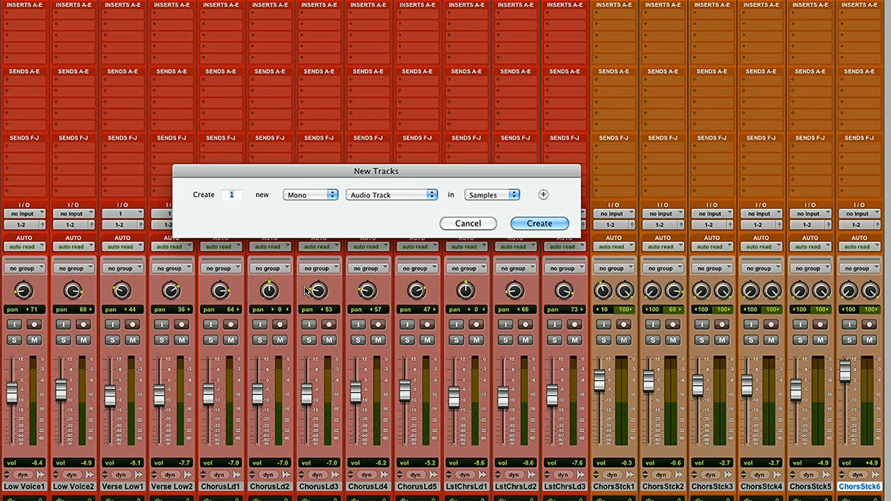
- Set up a stereo Aux Input track to follow ChorsStck6
left_click(310, 194)
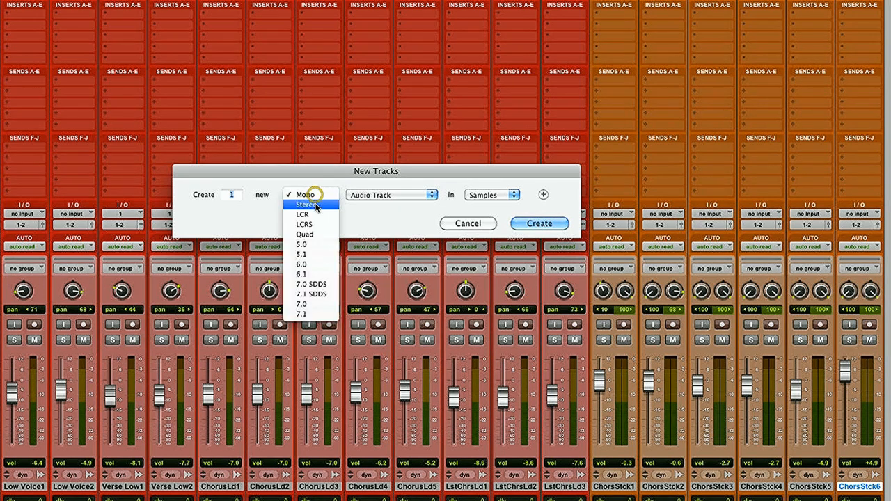
left_click(391, 194)
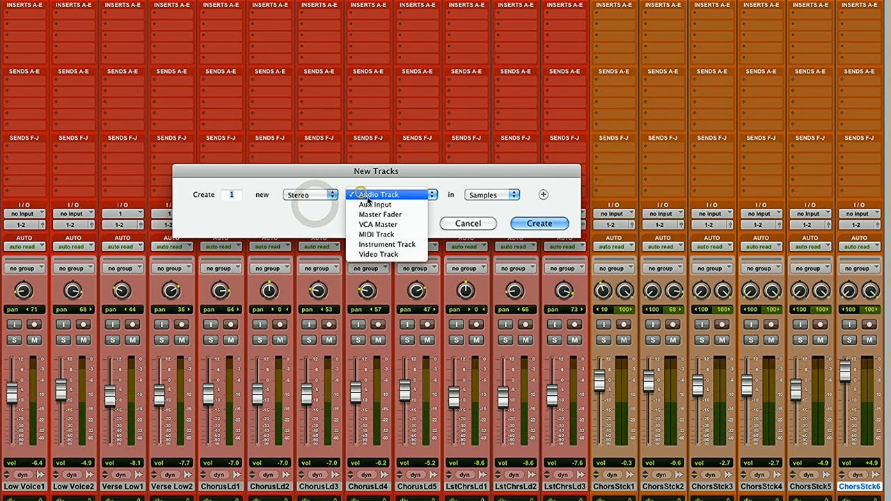
left_click(539, 223)
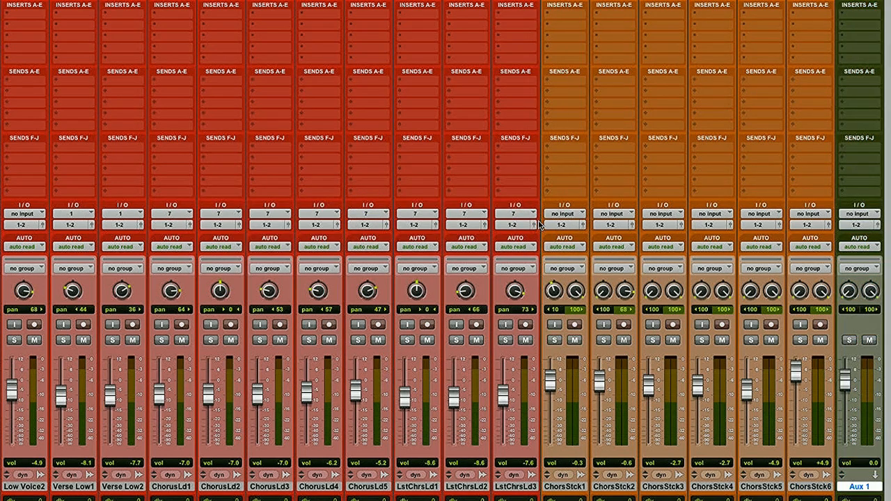
- Rename Aux 1 to 'Reverb' and make its Solo button solo safe
double_click(859, 485)
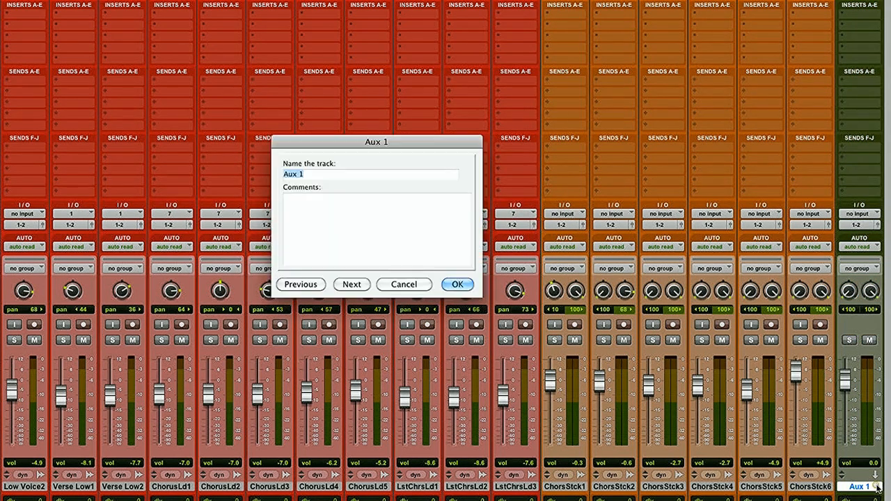
left_click(457, 284)
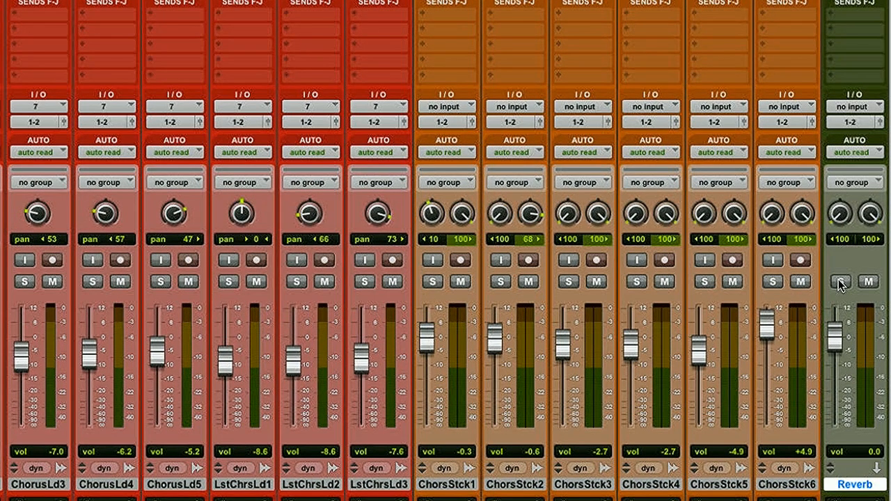
left_click(841, 281)
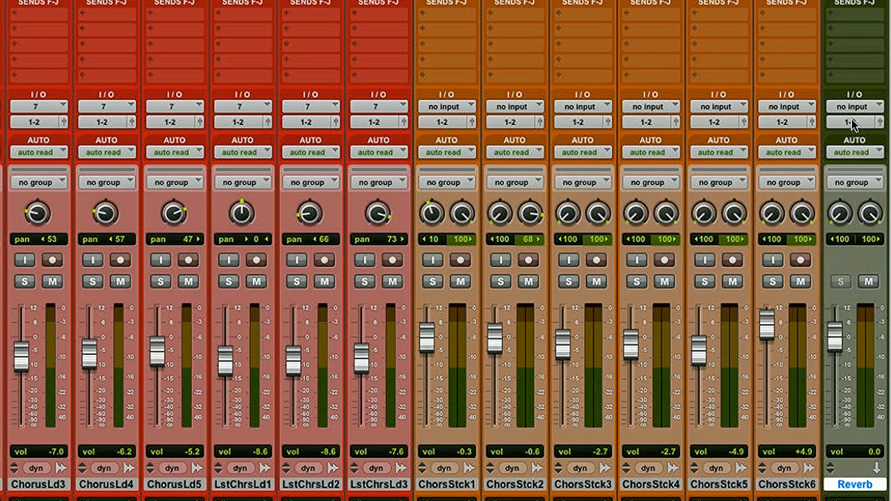
mouse_move(853, 122)
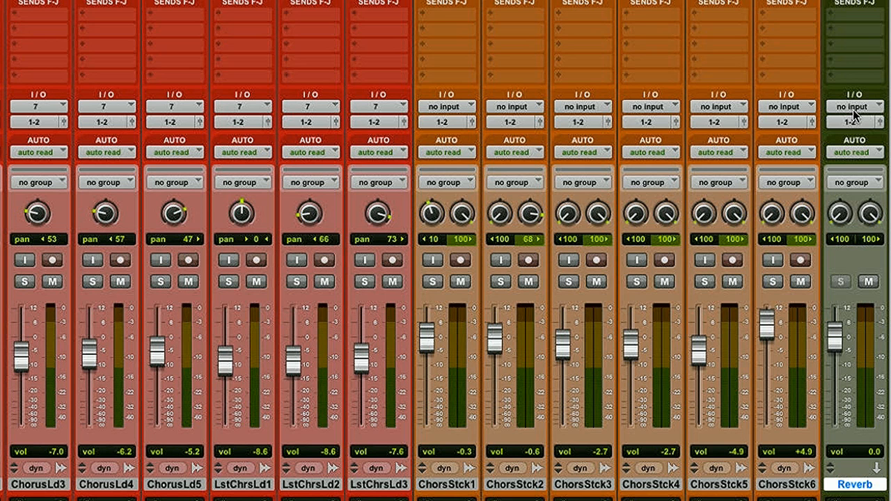
- Set the Reverb aux input to Bus 5-6 and rename that bus 'Reverb'
left_click(855, 106)
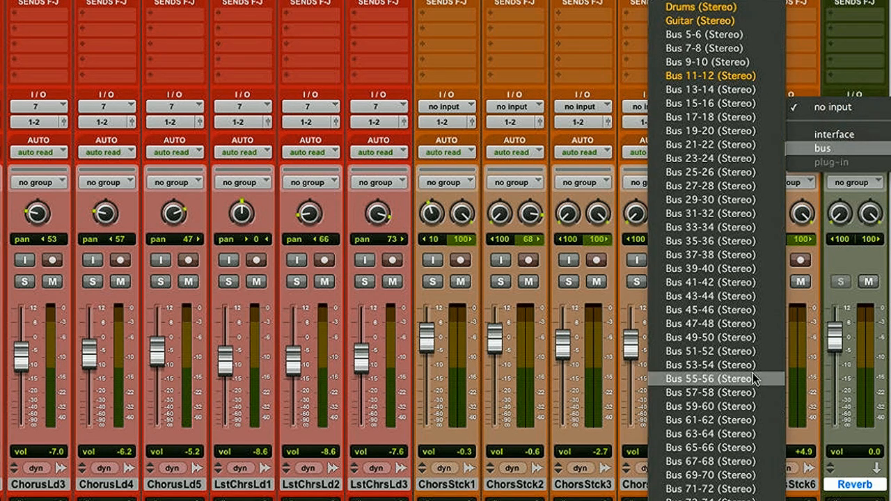
mouse_move(704, 35)
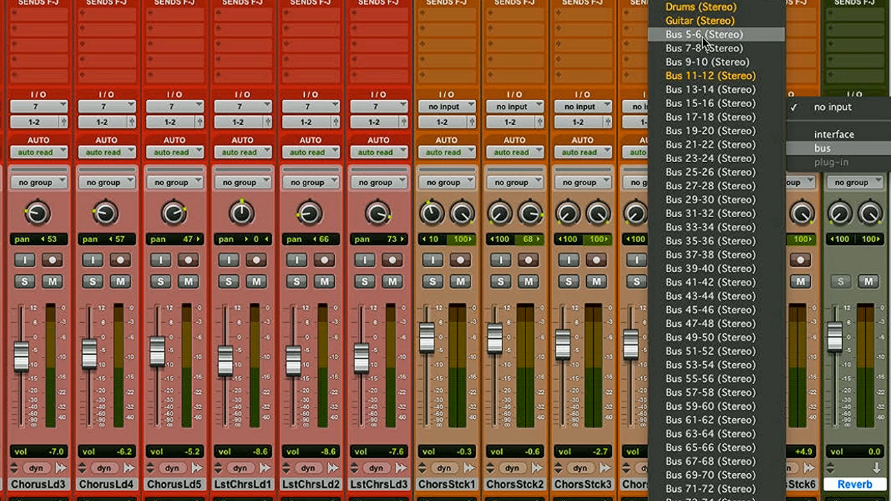
left_click(703, 34)
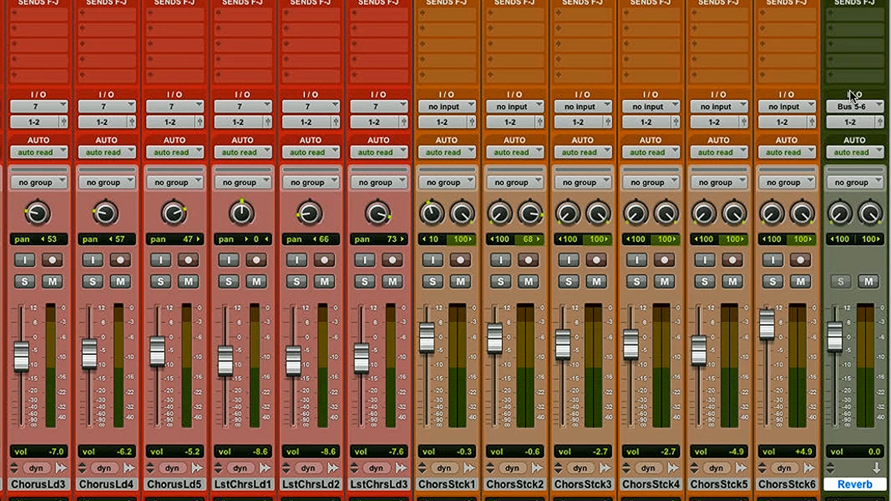
left_click(854, 107)
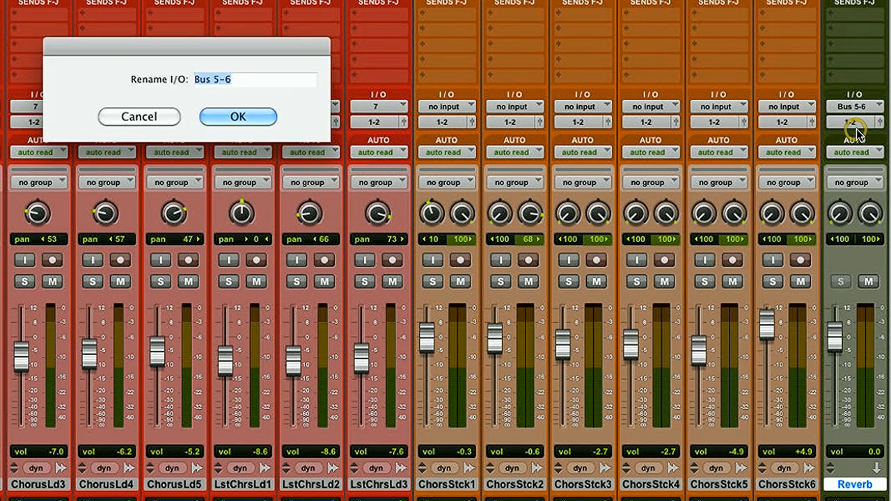
left_click(237, 116)
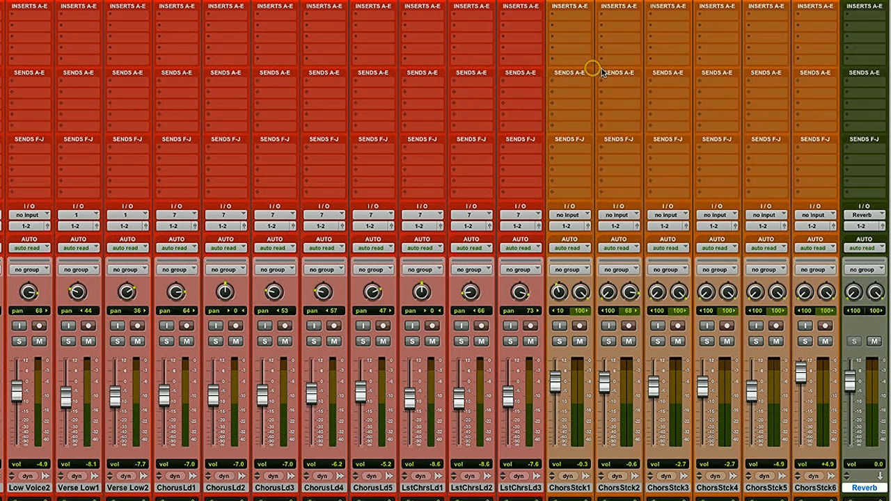
- Add a send from Low Voice1 to the Reverb (Stereo) bus
left_click(863, 14)
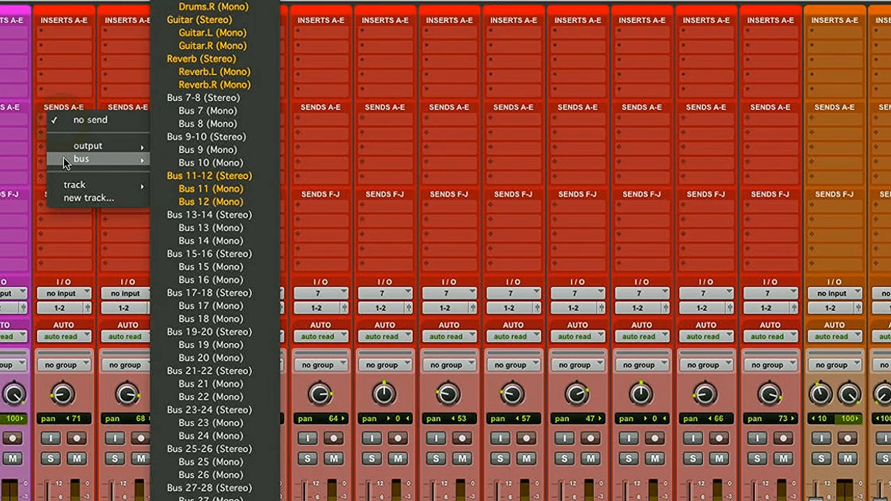
mouse_move(202, 58)
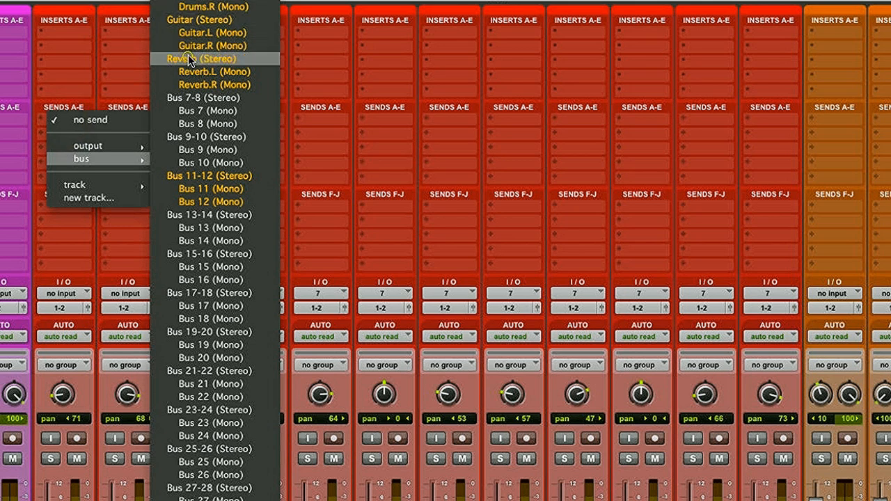
left_click(199, 57)
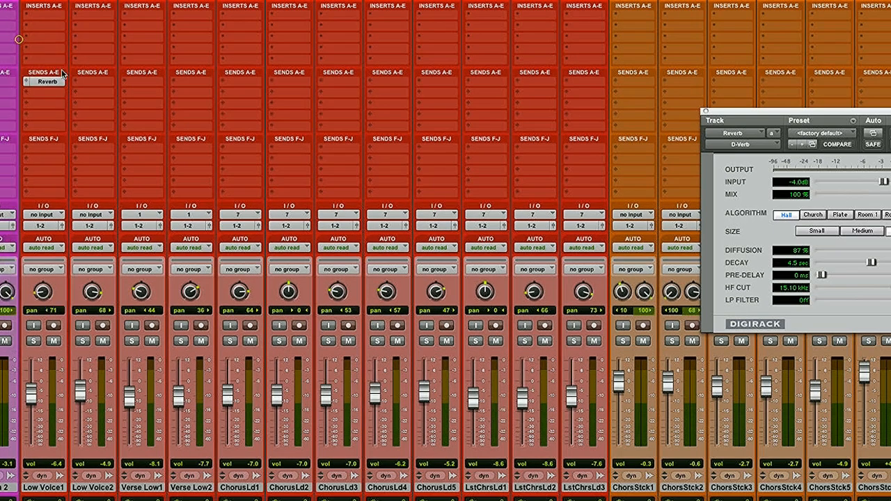
- Send Snare Top to the Reverb bus and raise its send level to about +0.3 dB
scroll("right", 3)
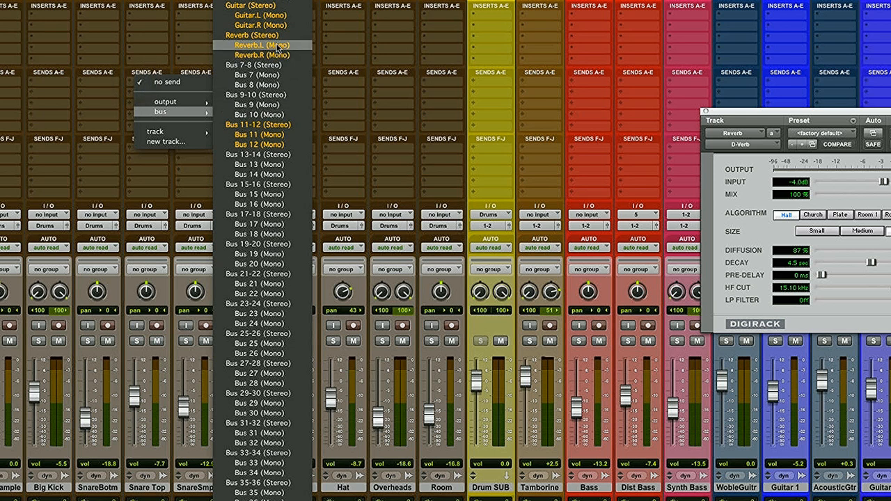
left_click(263, 44)
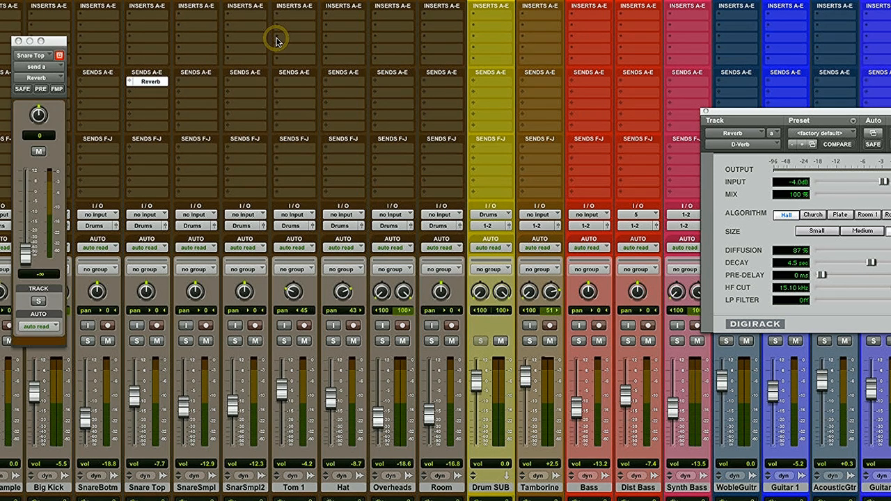
mouse_move(39, 242)
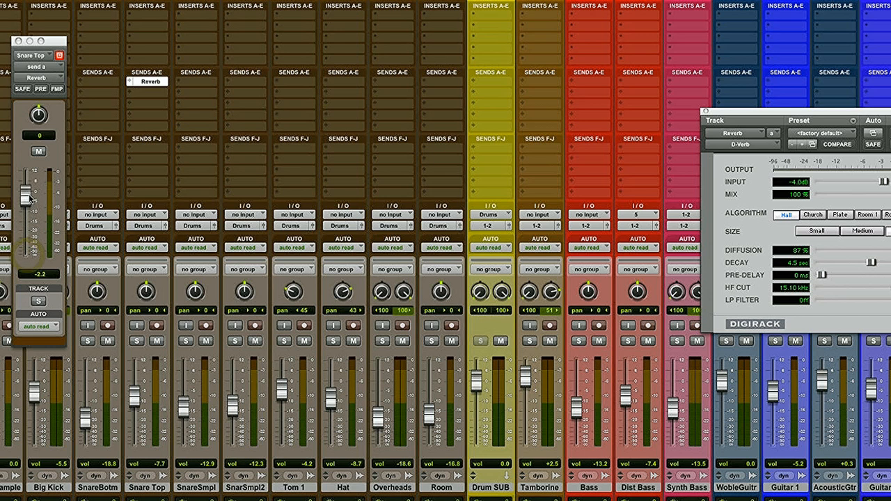
left_click_drag(28, 199, 28, 189)
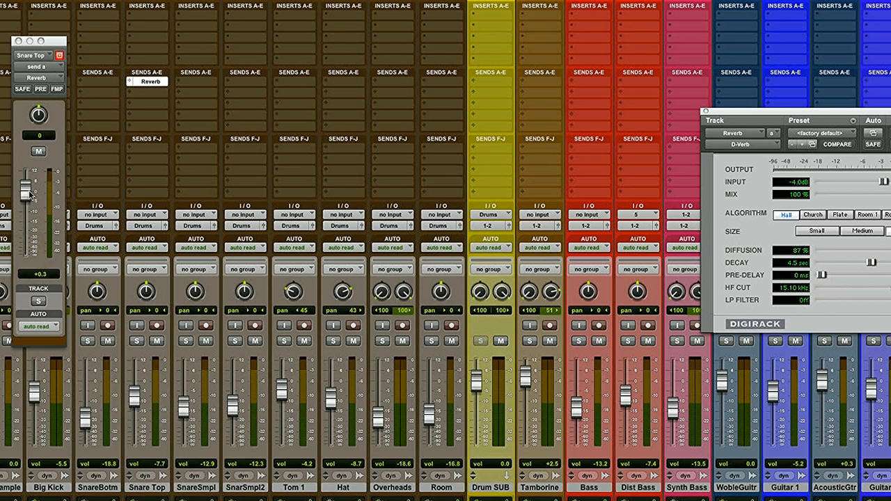